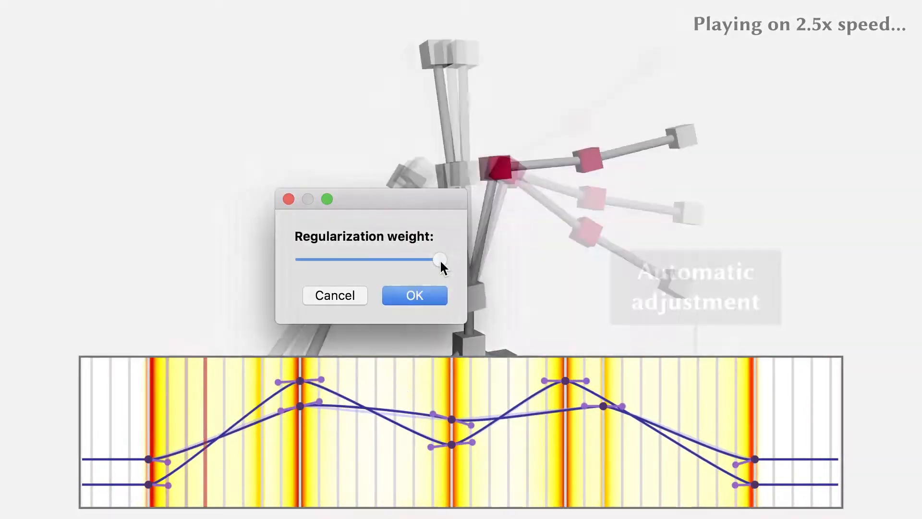
Lower the regularization weight slider, then raise it back to a middle value
left_click_drag(438, 260, 350, 260)
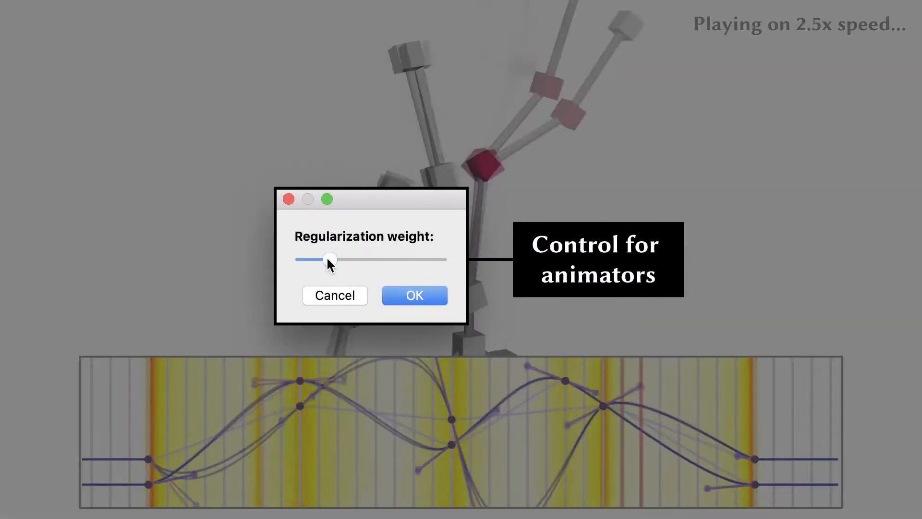
left_click_drag(330, 258, 378, 259)
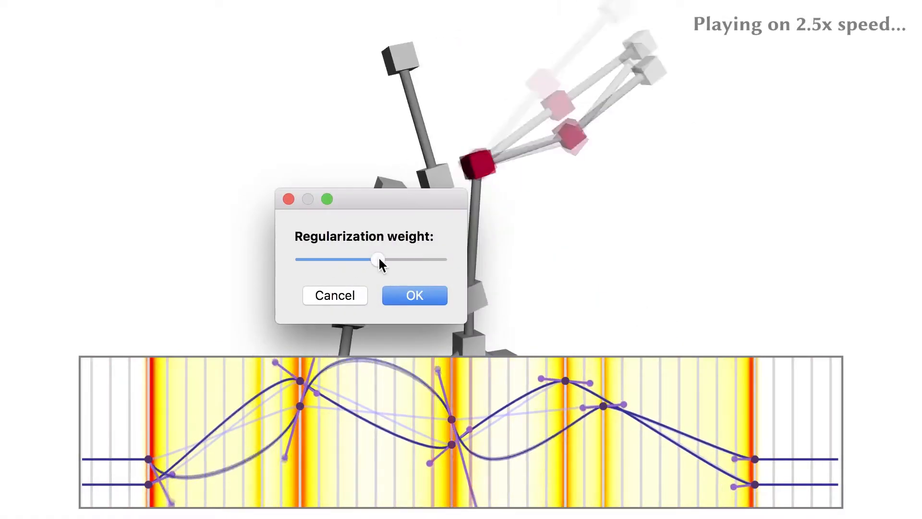
Confirm the middle regularization weight and return to the full skeleton editor
left_click(414, 295)
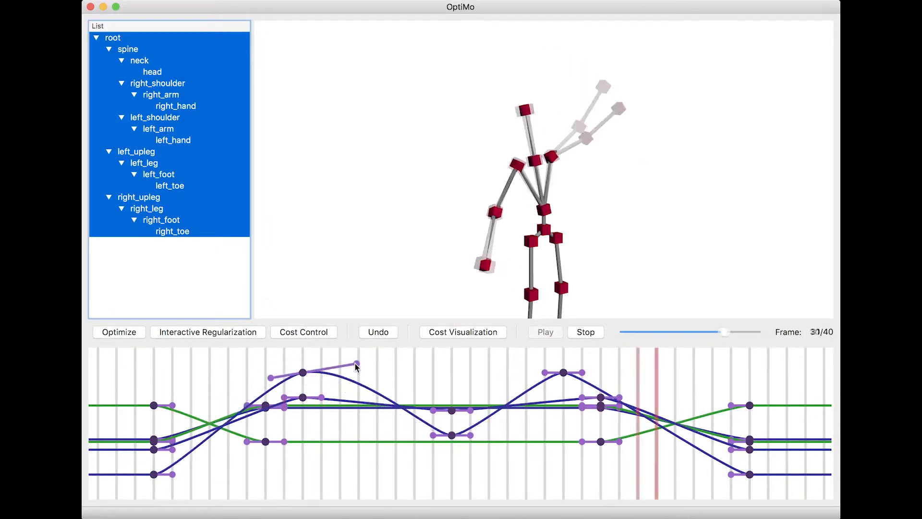
Undo the tangent handle edit so the first keyframe peak is level again
left_click(545, 332)
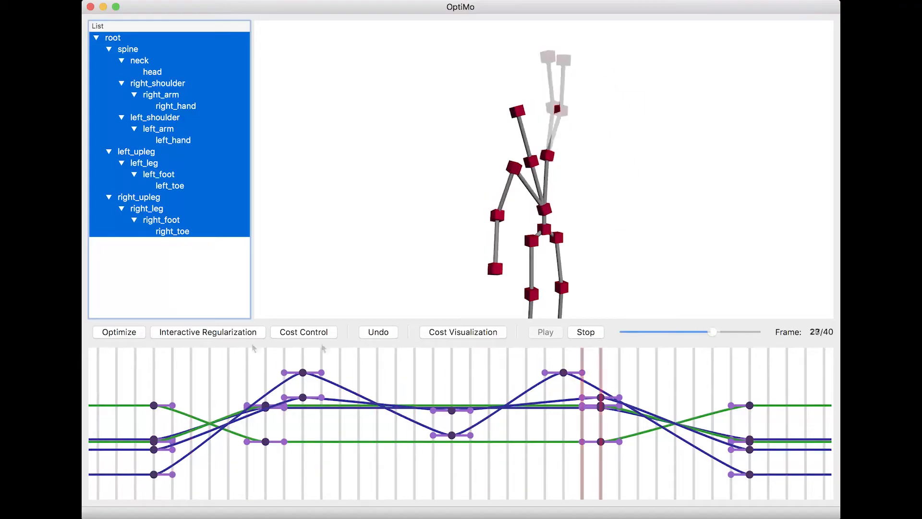
Optimize the arm motion and turn on the Cost Visualization heat map
left_click(118, 332)
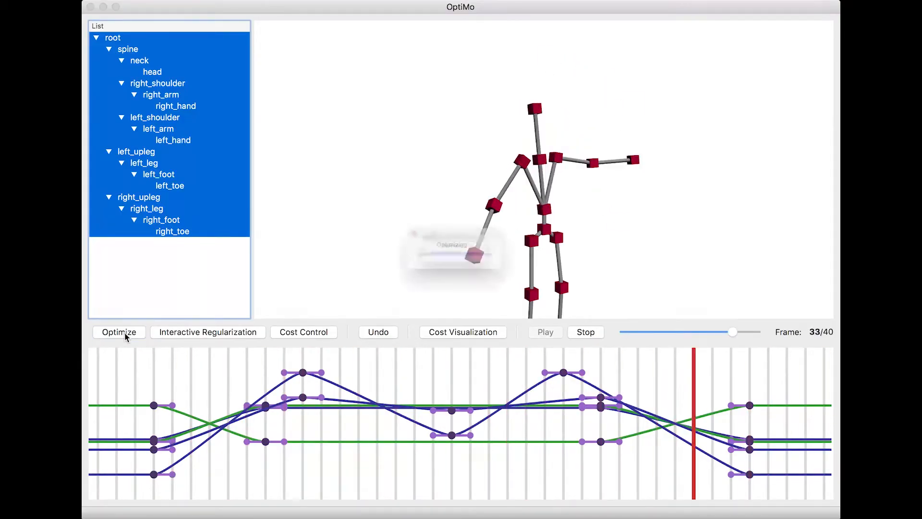
left_click(119, 332)
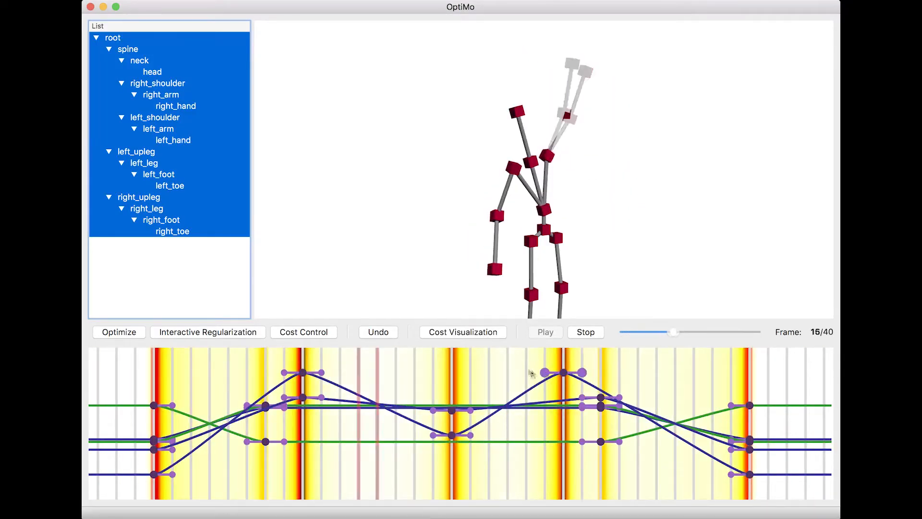
Lengthen the second peak's tangent, re-optimize, and show only left_shoulder and left_arm curves
left_click(463, 332)
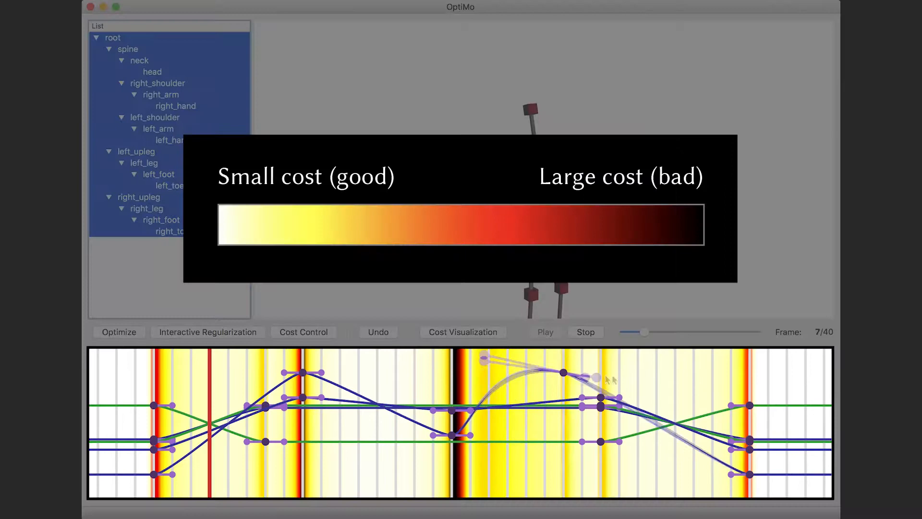
left_click_drag(632, 332, 724, 332)
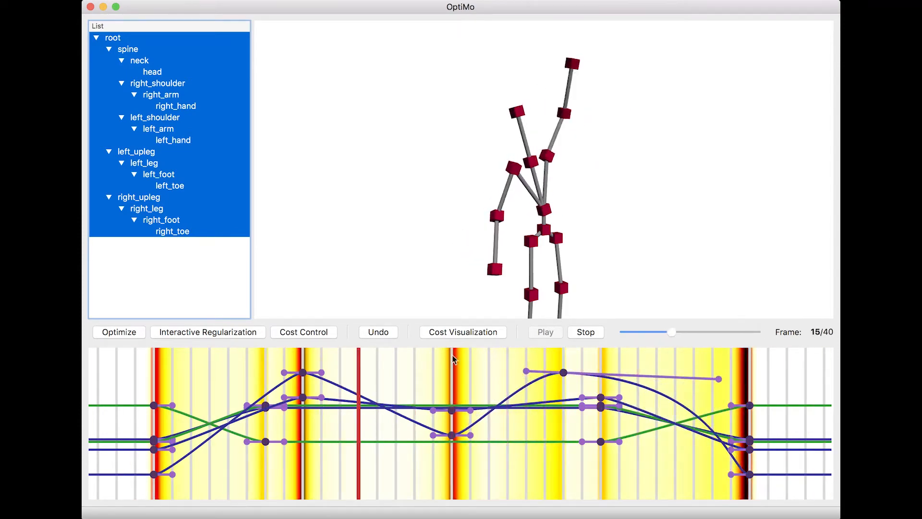
left_click(119, 332)
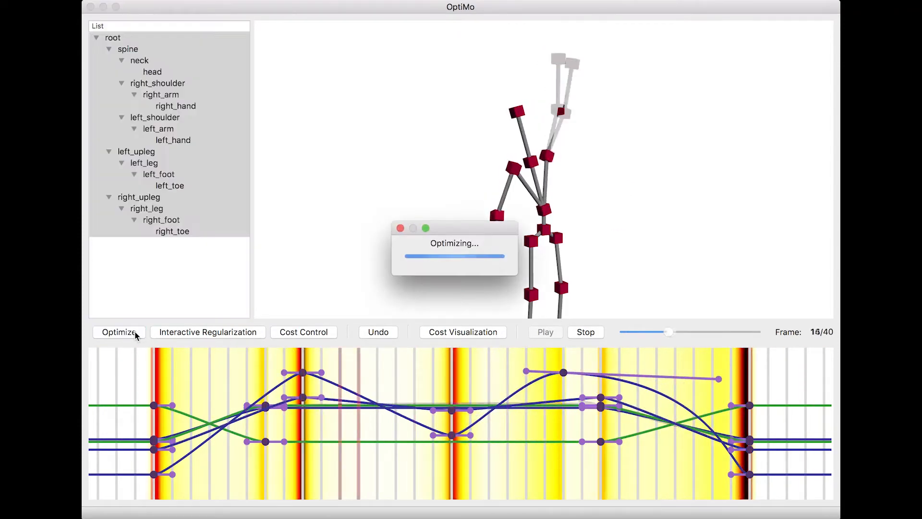
left_click(544, 332)
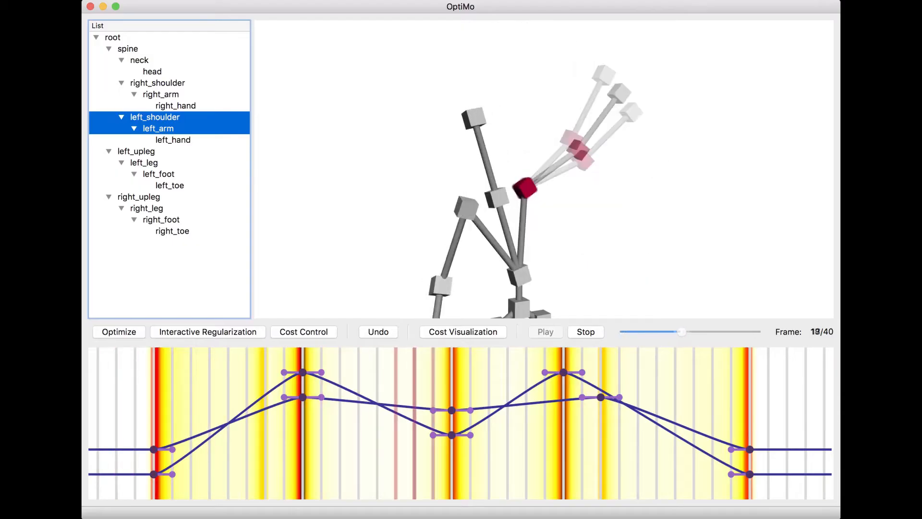
Sweep the left arm's regularization weight between maximum and minimum, then confirm a moderate value
left_click(207, 330)
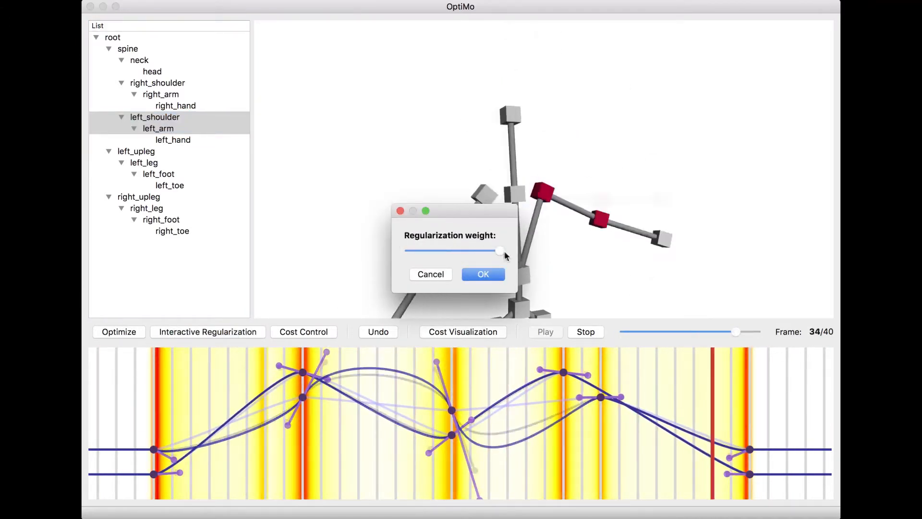
left_click_drag(500, 250, 409, 249)
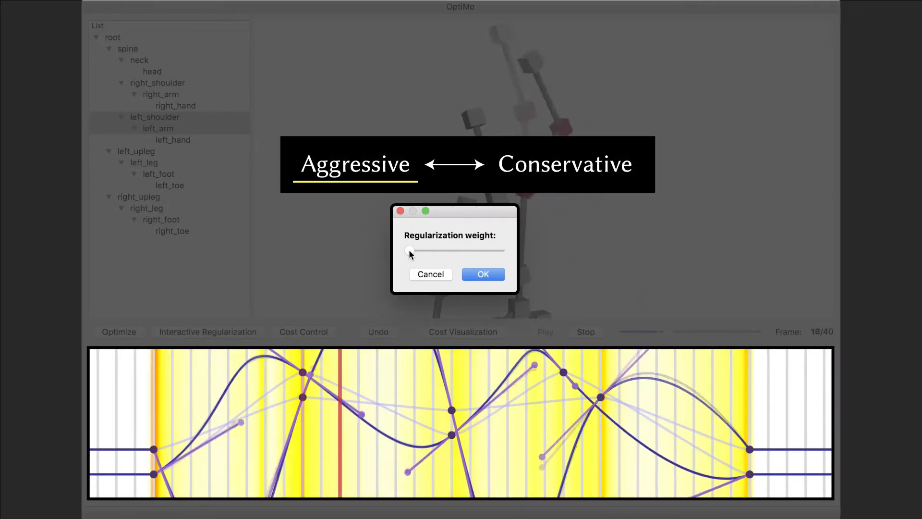
left_click_drag(410, 249, 490, 249)
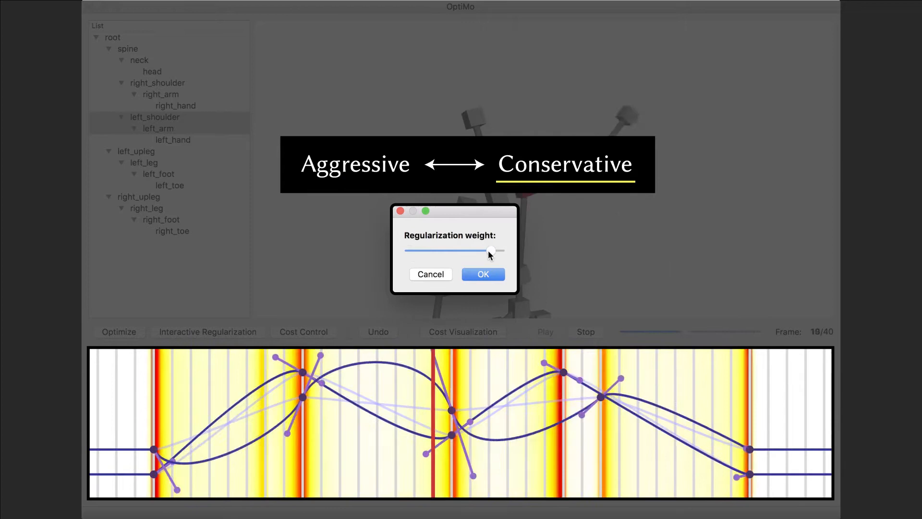
left_click_drag(491, 250, 450, 250)
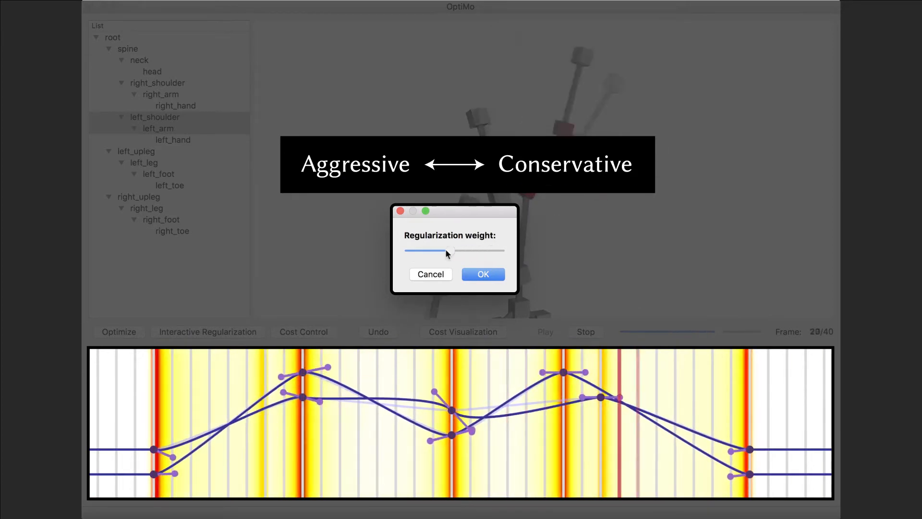
left_click_drag(450, 251, 427, 251)
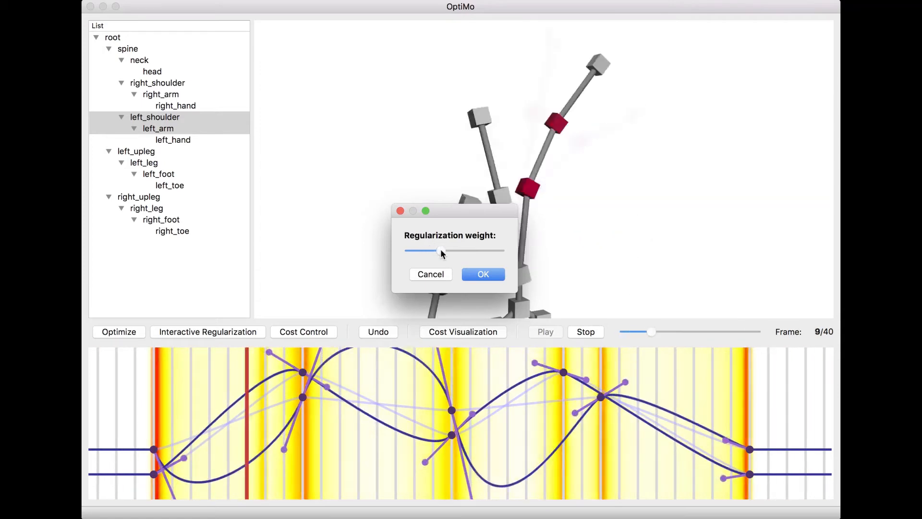
left_click_drag(649, 332, 674, 332)
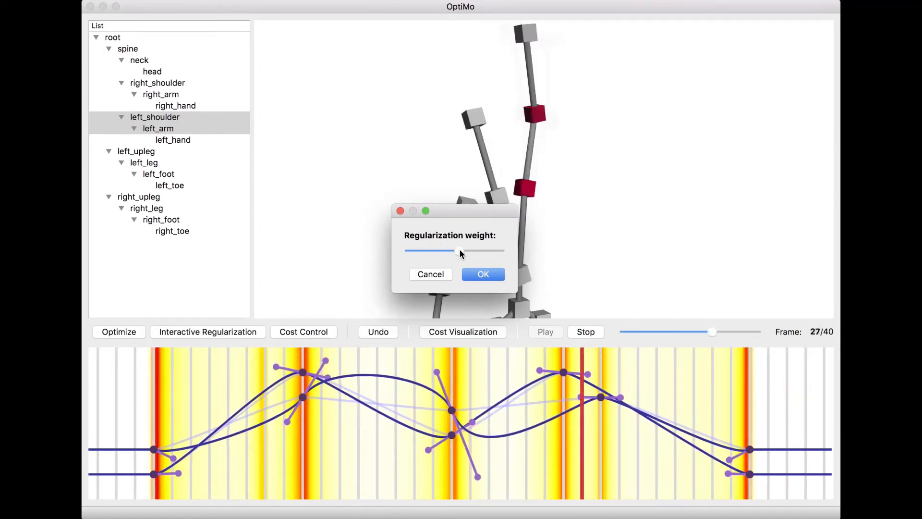
left_click(482, 275)
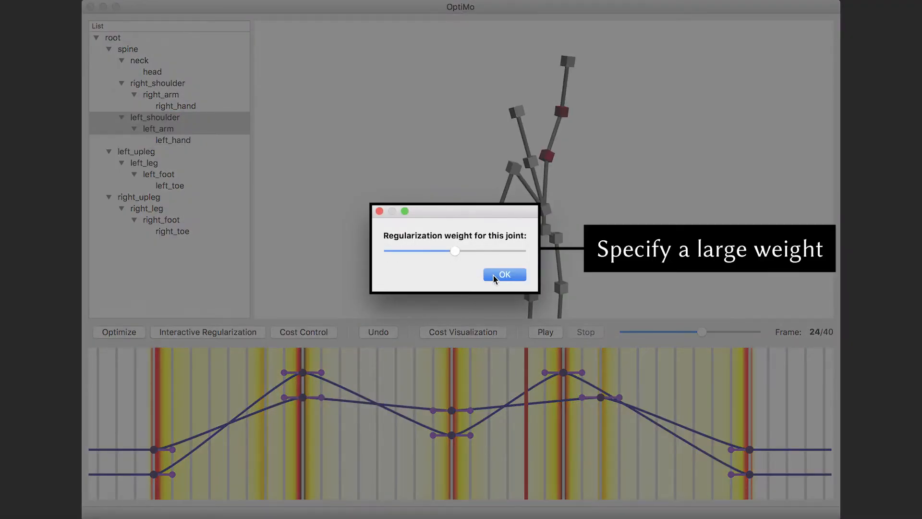
Apply a large regularization weight to left_shoulder and display only its curve
left_click(504, 275)
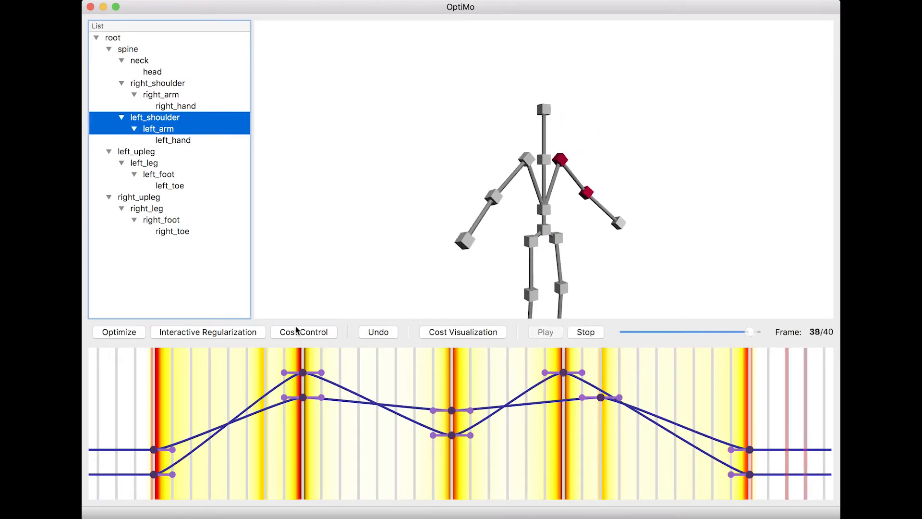
left_click(118, 332)
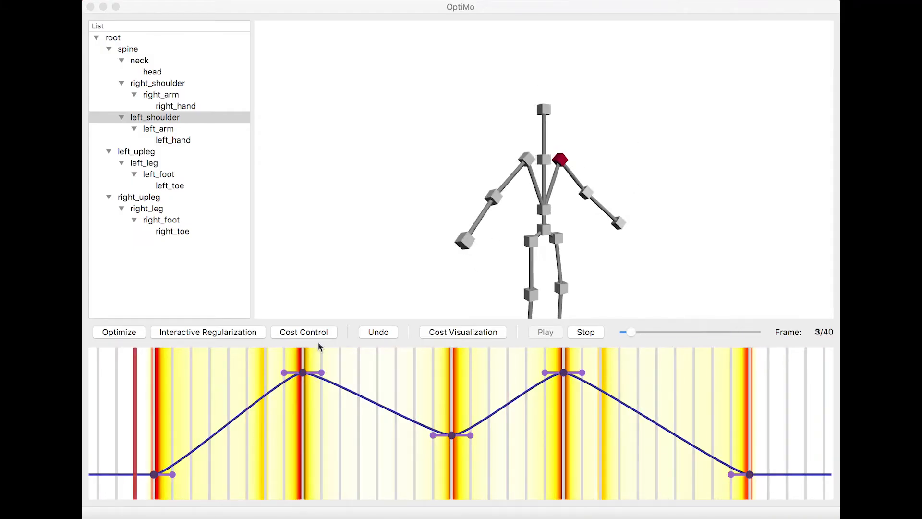
Center a Cost Control weight band on the first peak, adjust its spread, and enable Interactive Preview
left_click(303, 332)
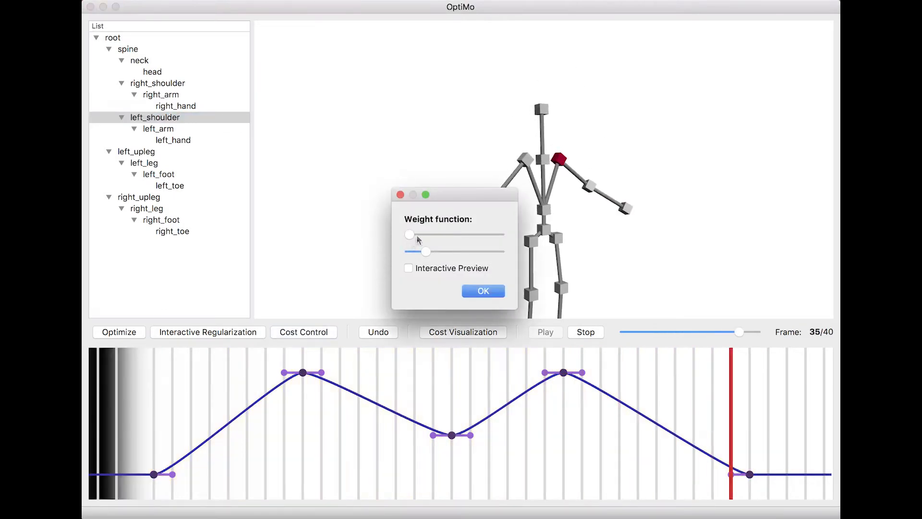
left_click_drag(410, 235, 460, 235)
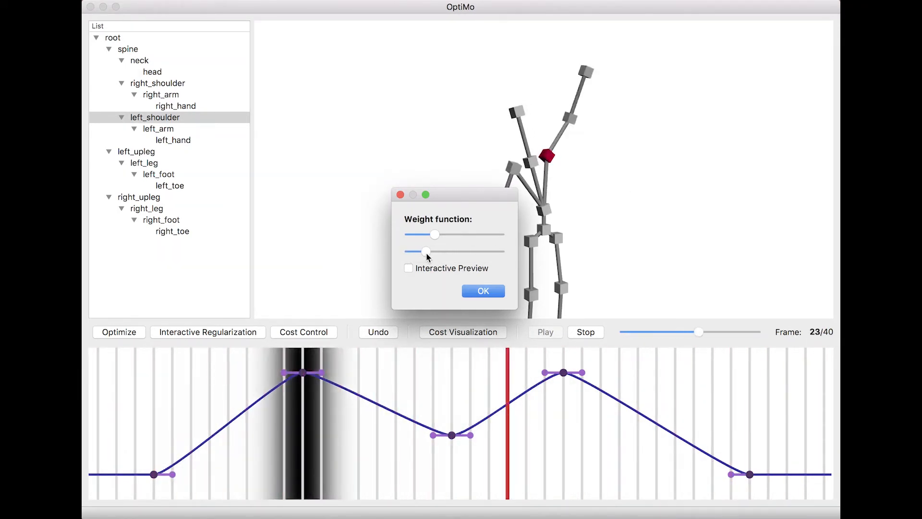
left_click_drag(699, 332, 744, 332)
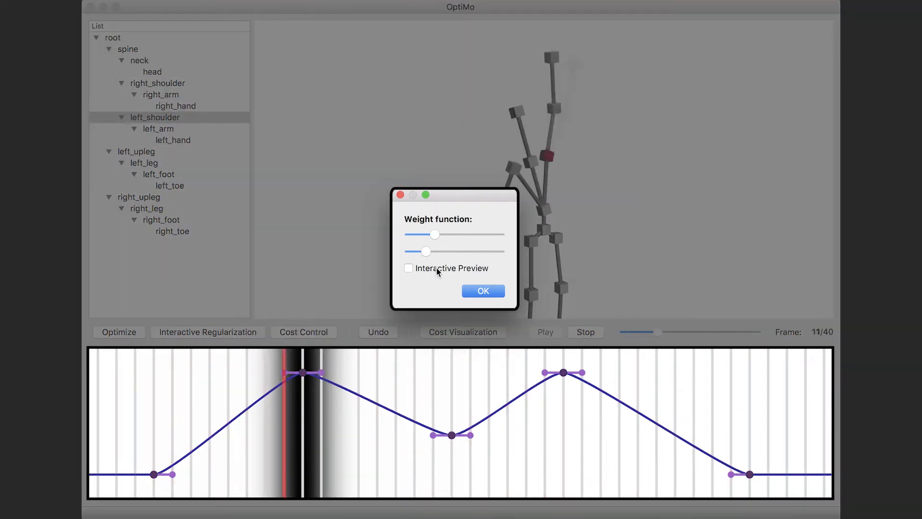
left_click(409, 269)
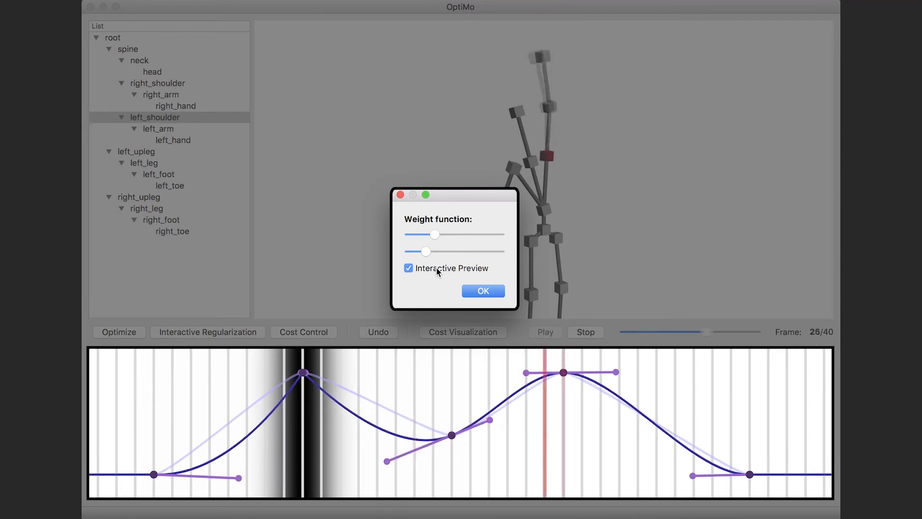